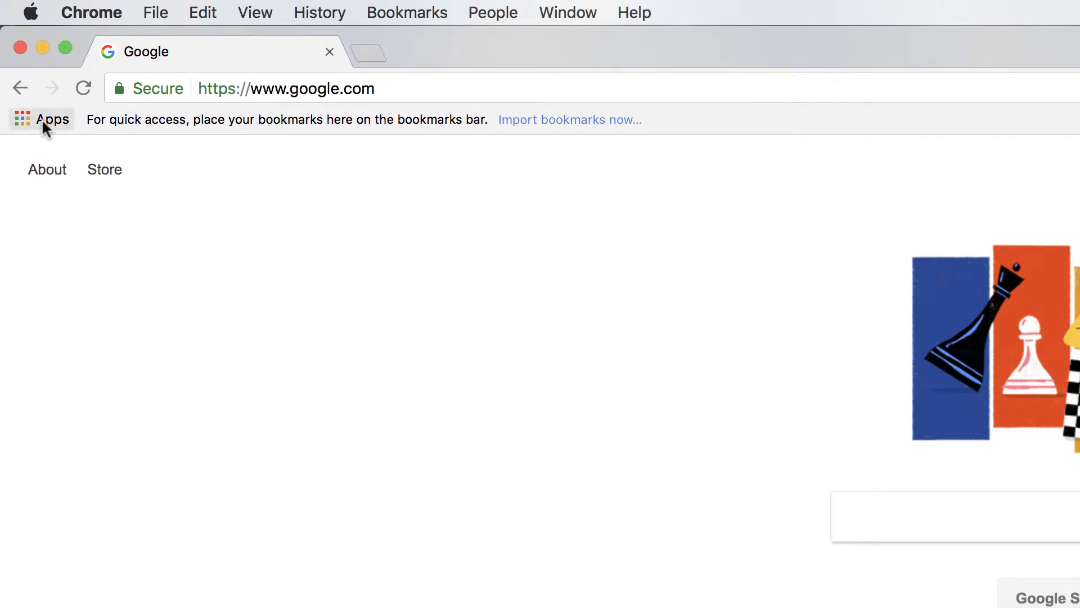
Search Google for 'google slides' and open the Google Slides product page
{"action": "left_click", "coordinate": [40, 120]}
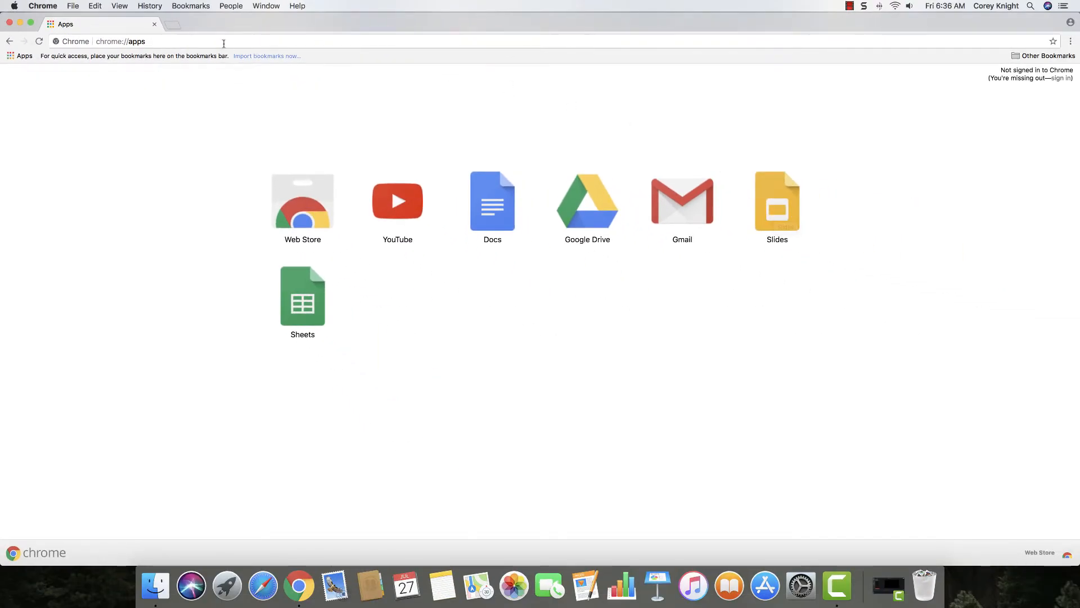
{"action": "type", "text": "google.com"}
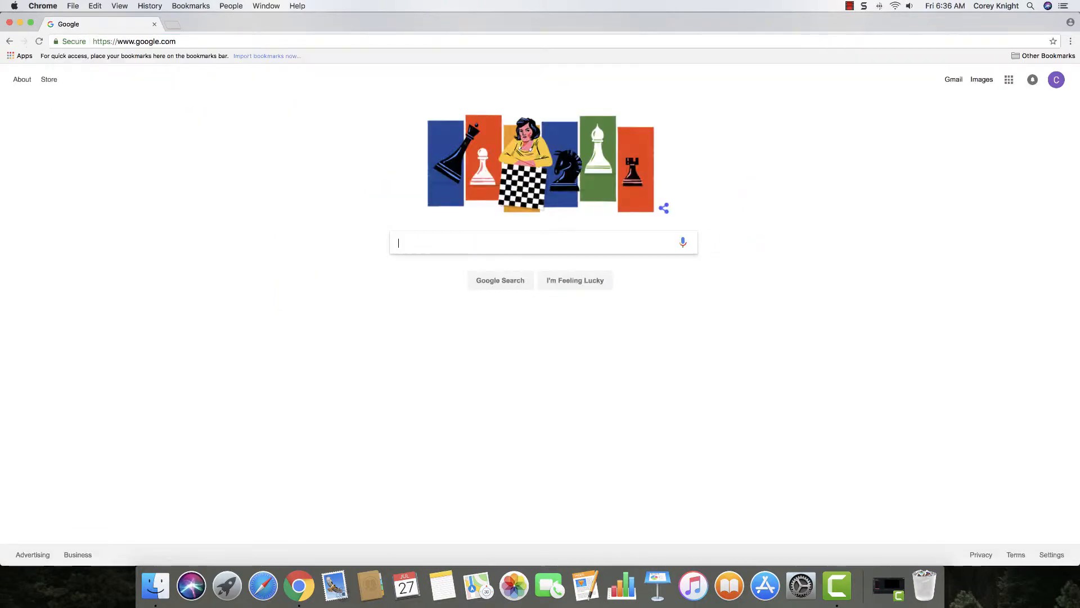
{"action": "type", "text": "google sl"}
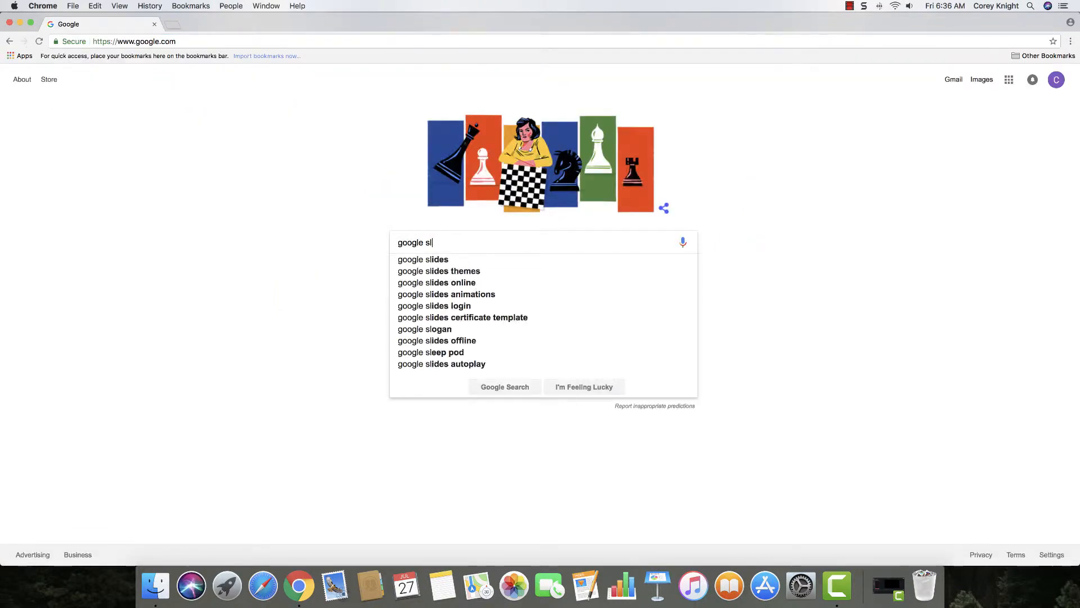
{"action": "left_click", "coordinate": [422, 259]}
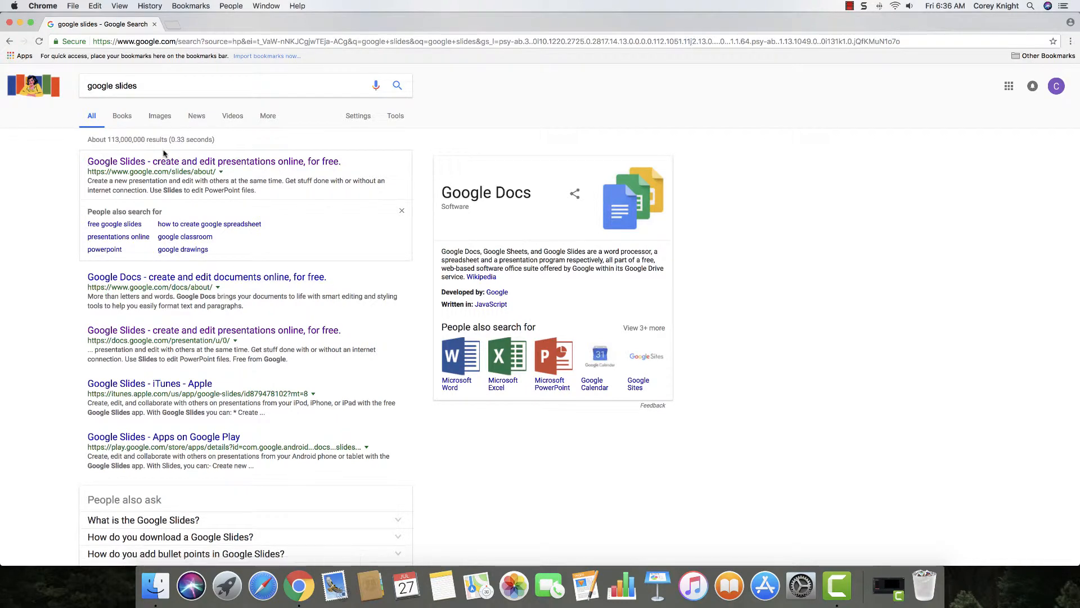
{"action": "left_click", "coordinate": [214, 161]}
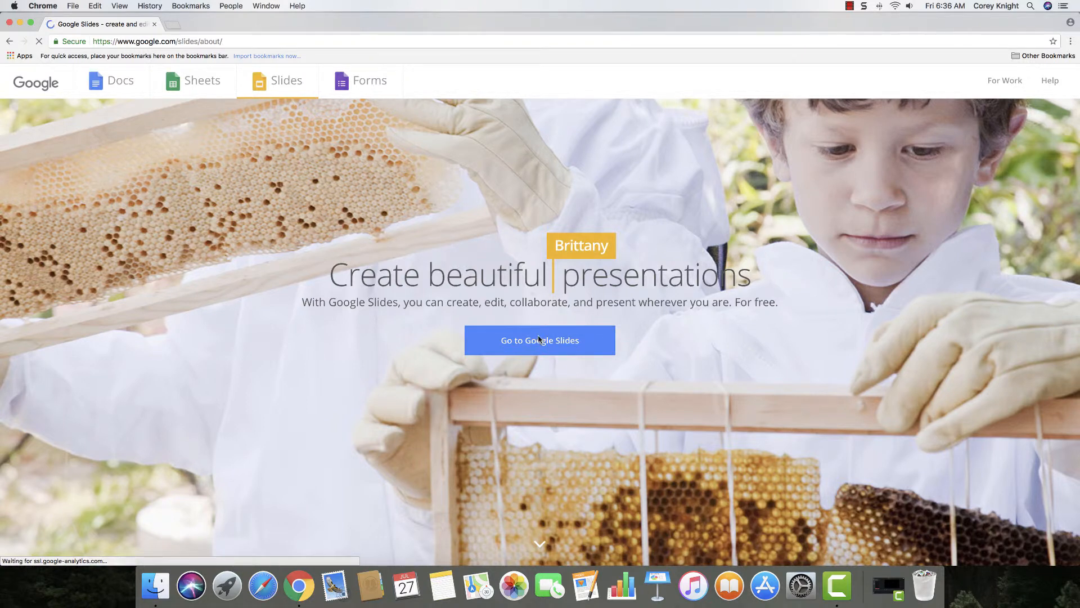
Go to the Slides home screen and expand the main navigation panel
{"action": "left_click", "coordinate": [539, 340]}
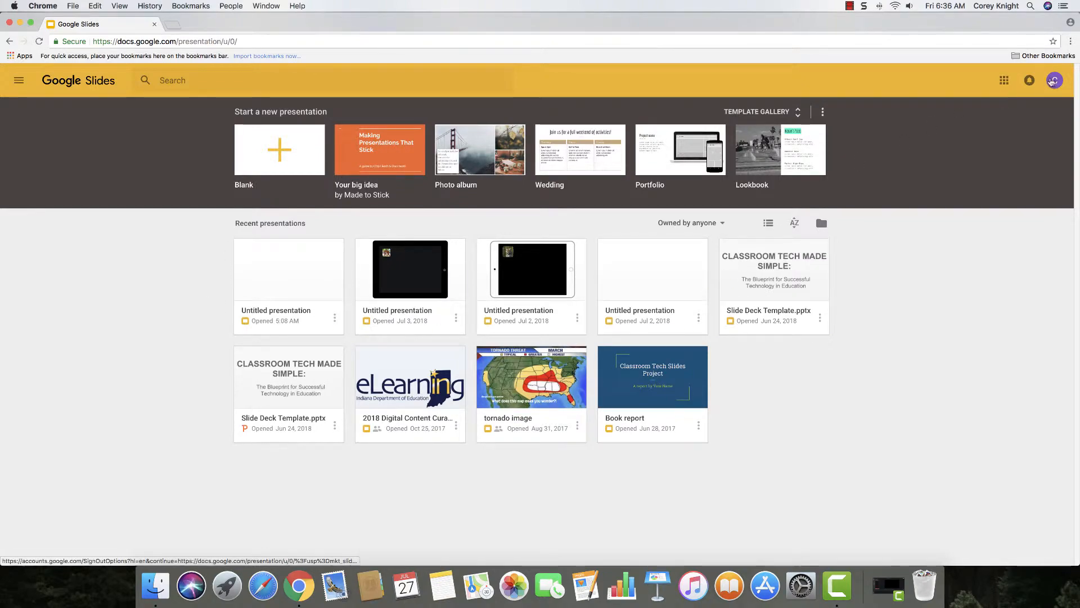
{"action": "mouse_move", "coordinate": [1055, 80]}
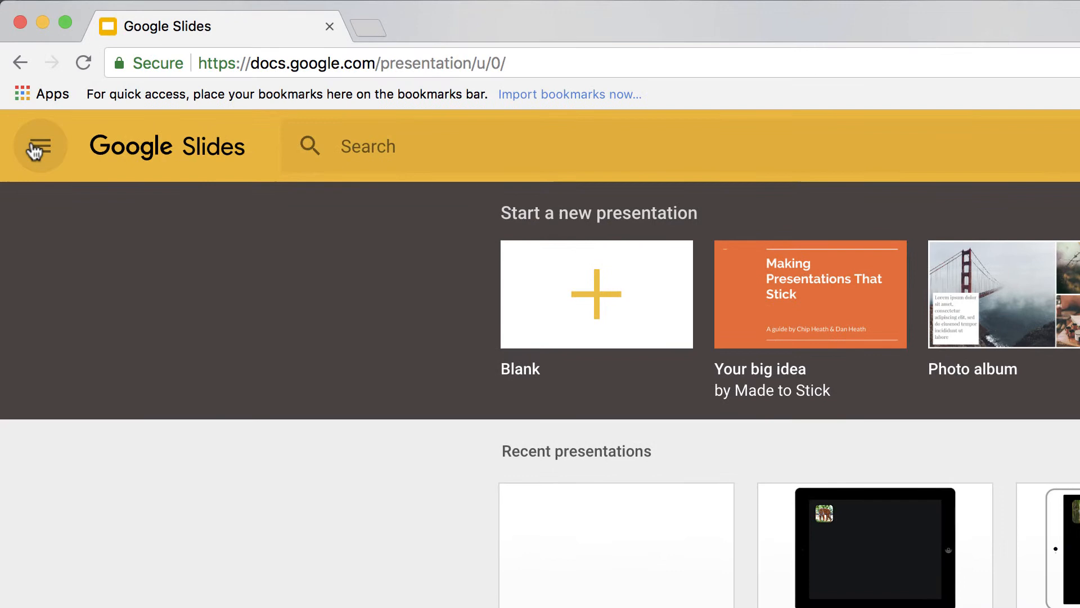
{"action": "mouse_move", "coordinate": [40, 146]}
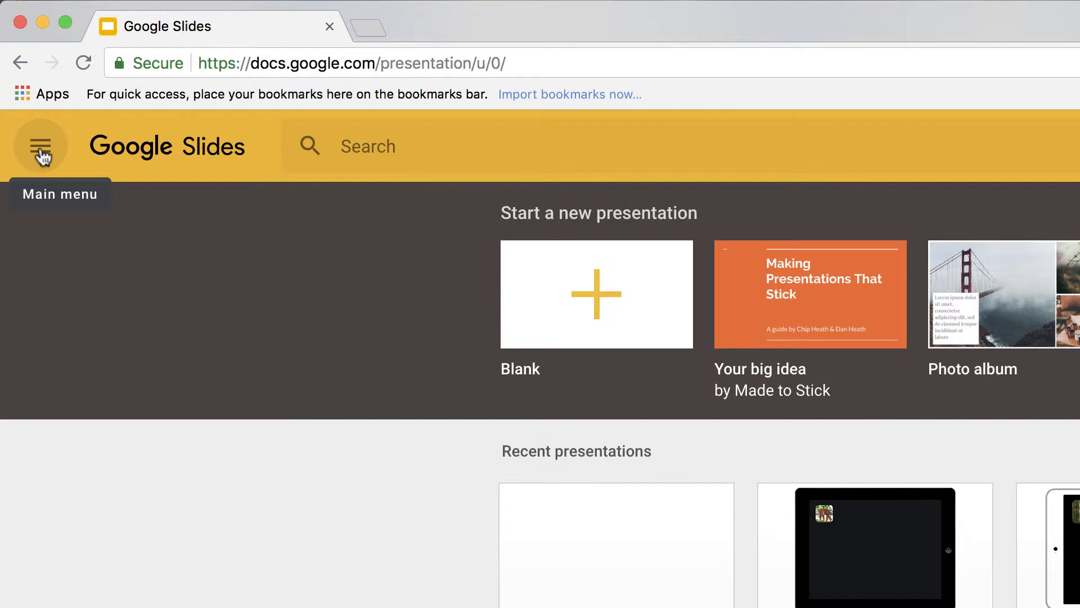
{"action": "left_click", "coordinate": [40, 145]}
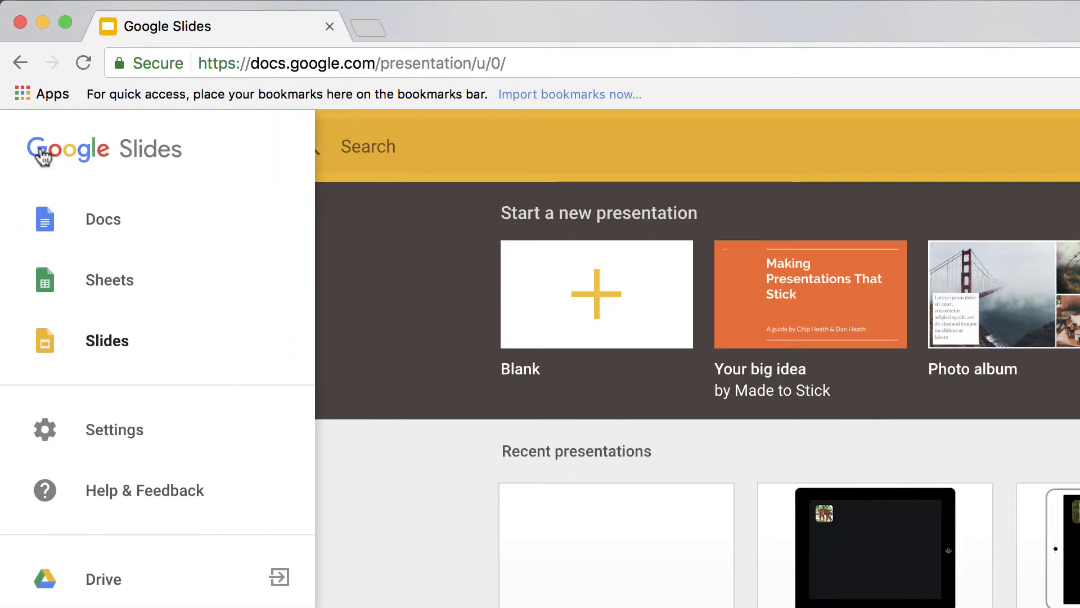
Open the Slides Settings dialog from the main menu
{"action": "left_click", "coordinate": [114, 428]}
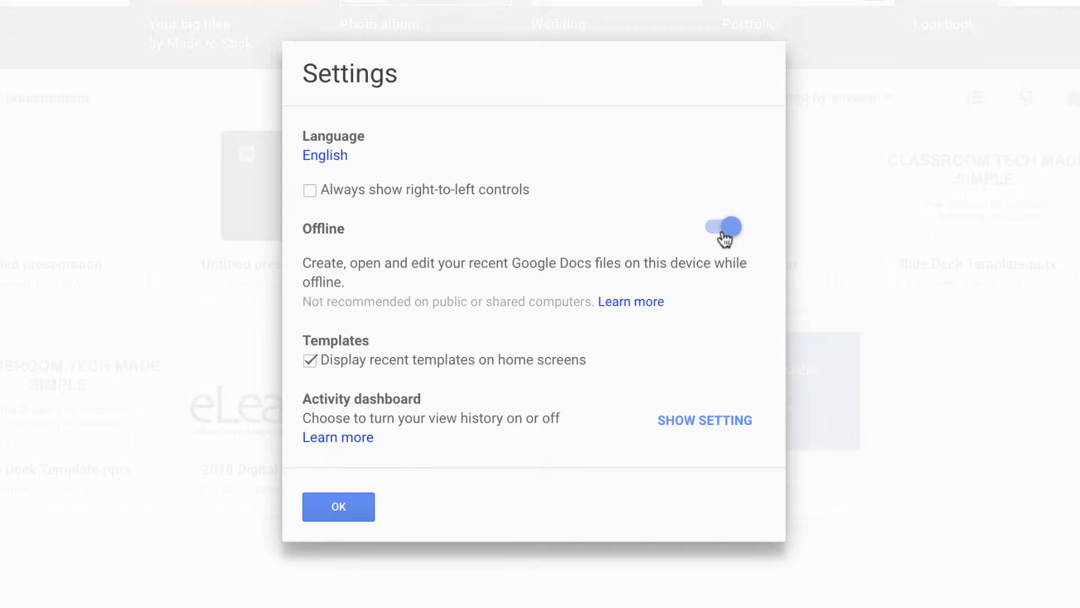
Toggle Offline access off and back on, then confirm with OK so offline setup completes
{"action": "left_click", "coordinate": [721, 227]}
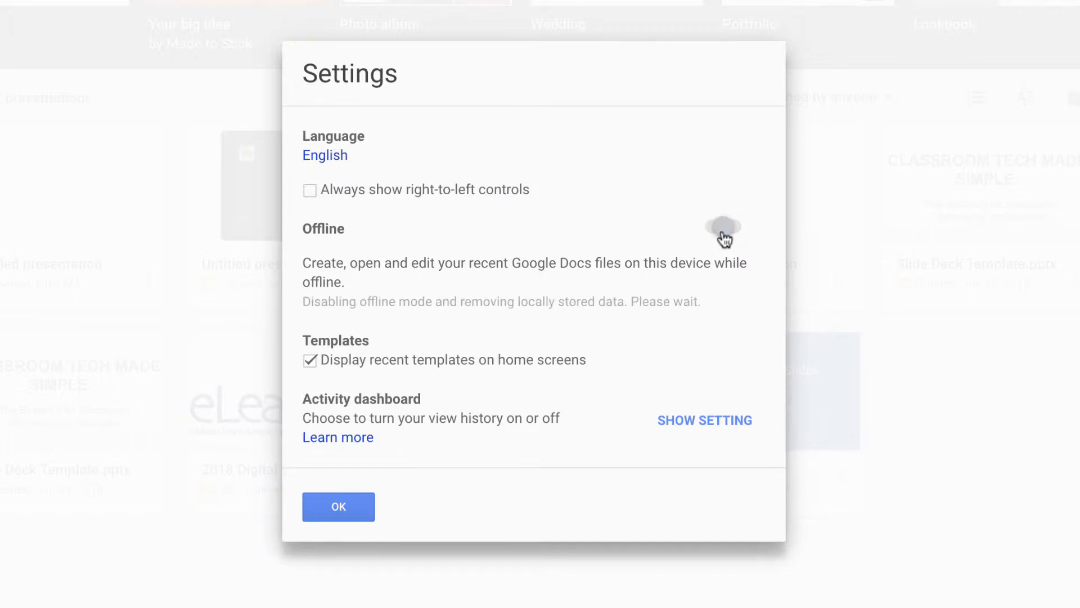
{"action": "left_click", "coordinate": [722, 227]}
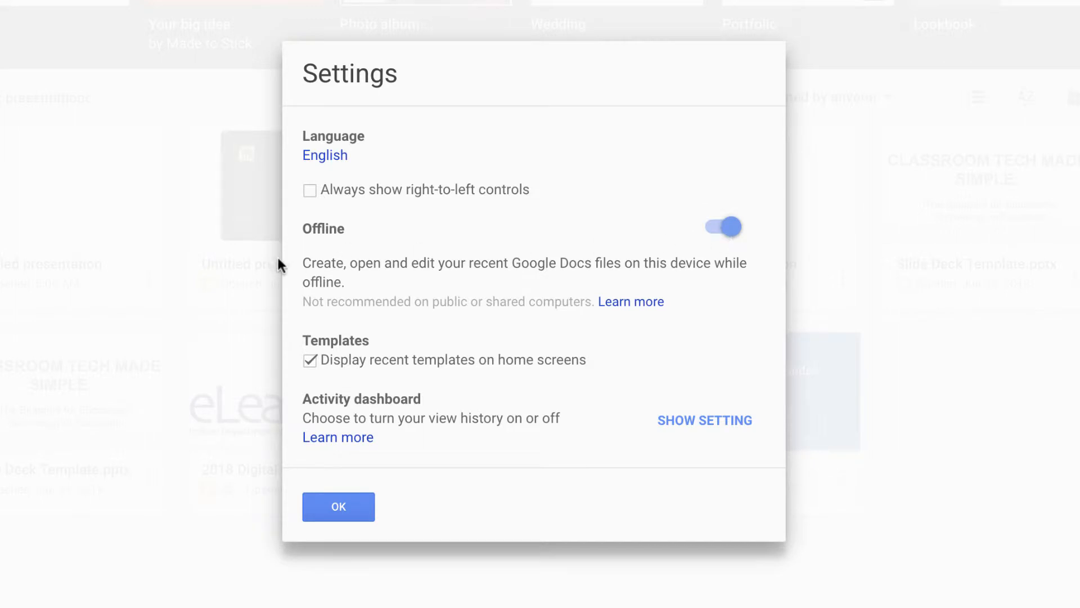
{"action": "mouse_move", "coordinate": [405, 277]}
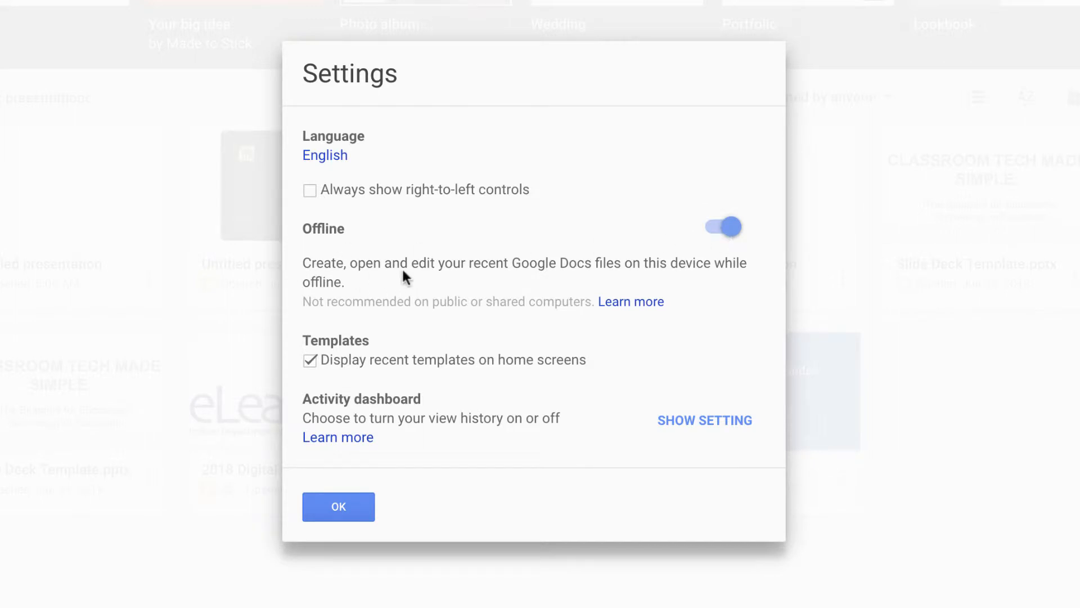
{"action": "mouse_move", "coordinate": [392, 326]}
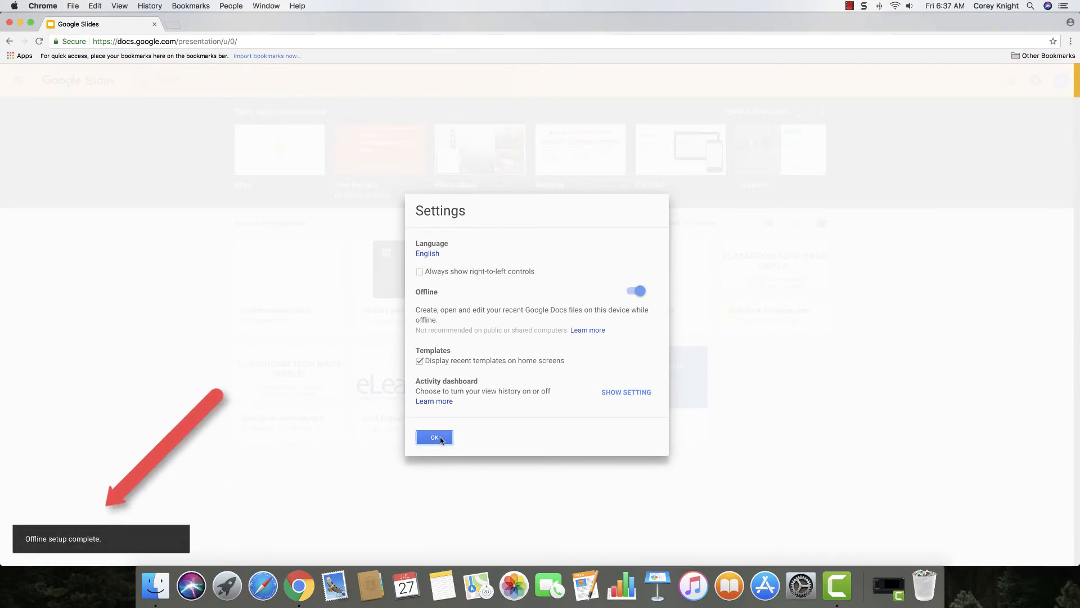
{"action": "left_click", "coordinate": [434, 438]}
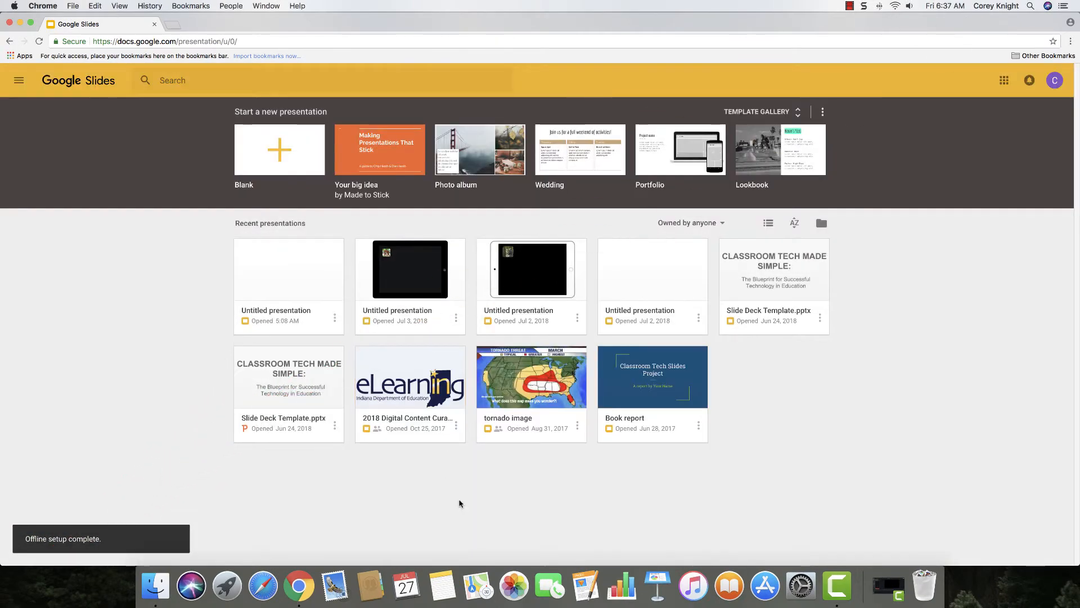